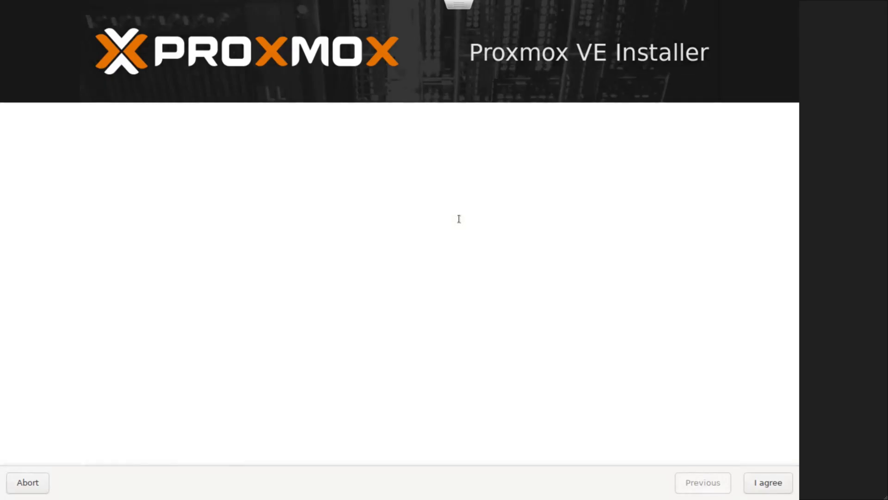
- Accept the license, keep /dev/sda as target disk and set the country to Croatia
click(768, 482)
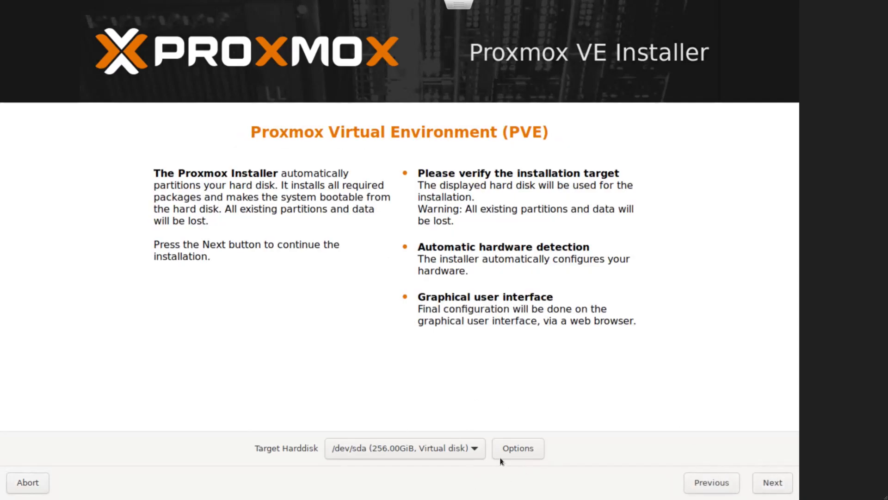
click(771, 482)
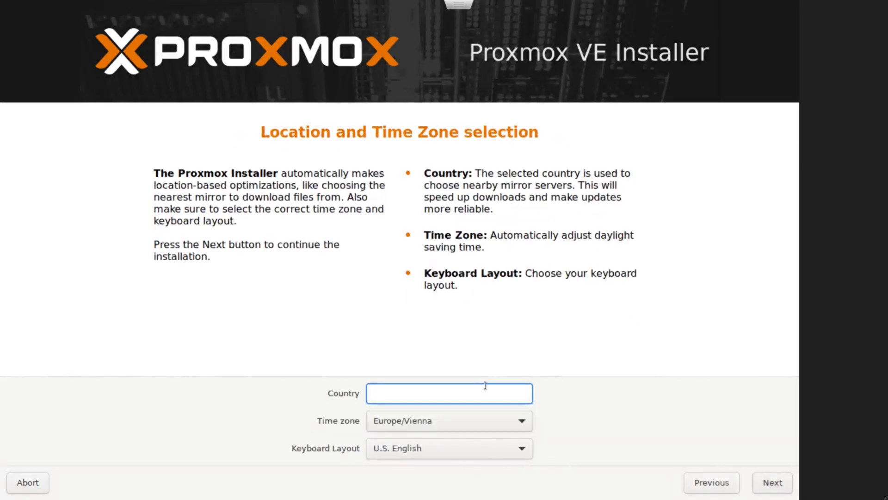
text(Croatia)
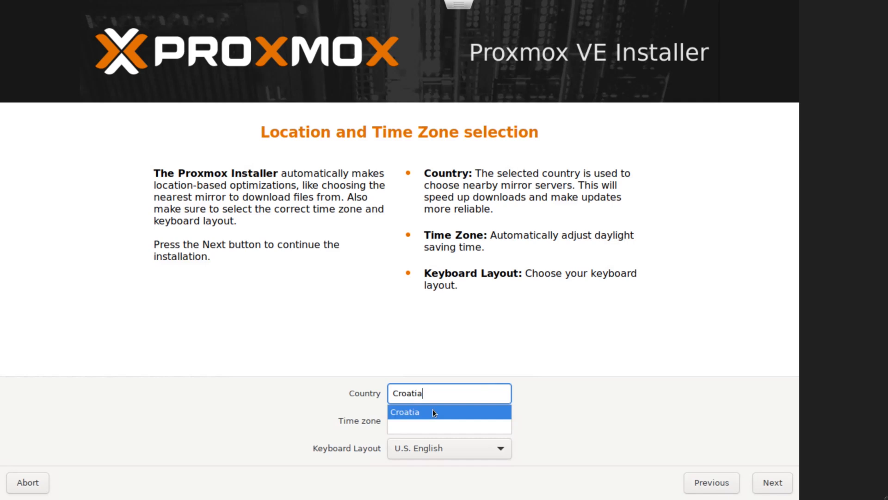
click(771, 482)
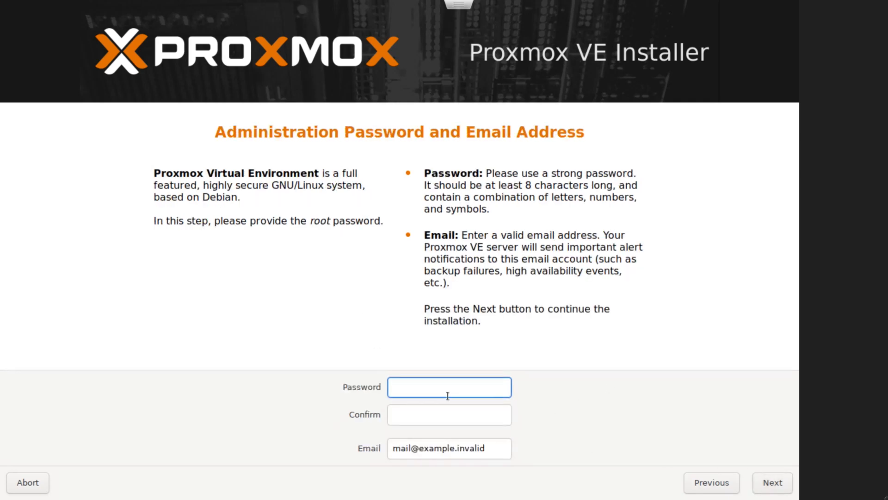
- Enter and confirm the root password and fill in the admin email
text(••)
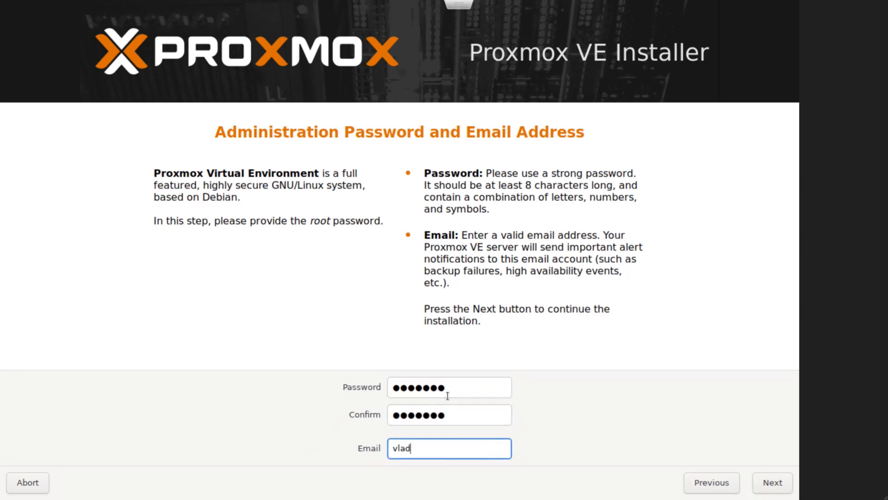
text(@i-vlad.com)
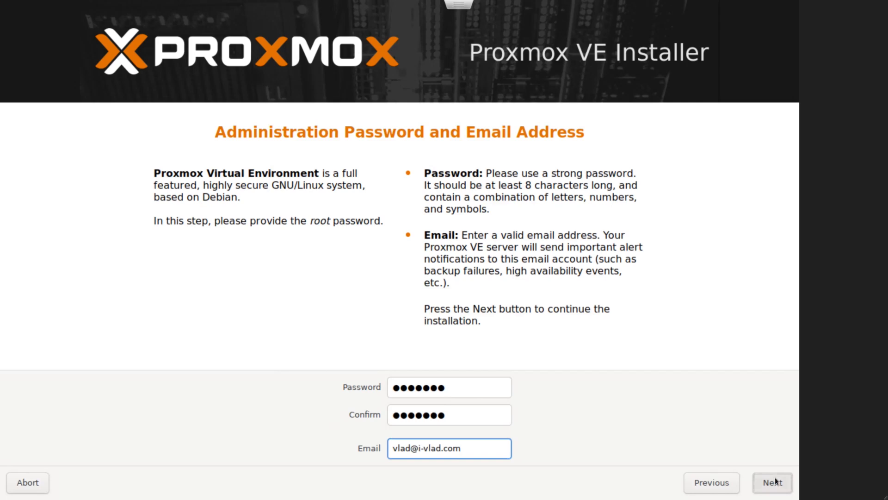
- Proceed to network settings and set the hostname to proxmox.local
click(771, 481)
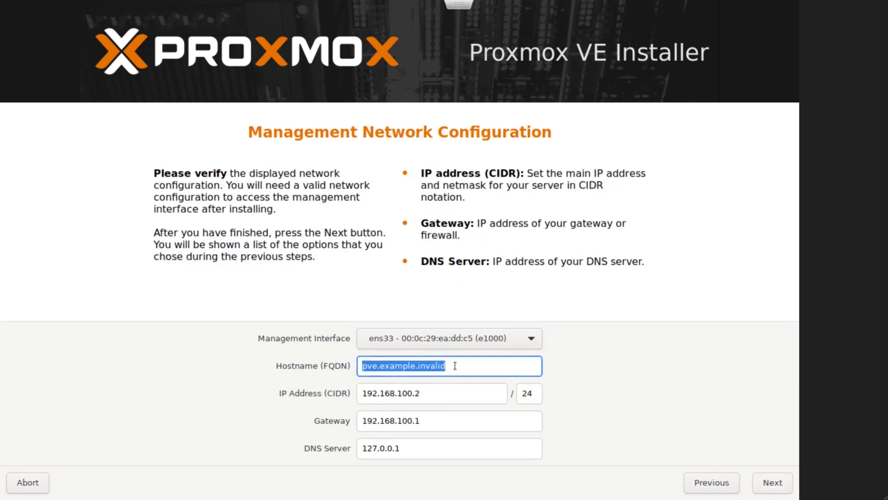
text(prox)
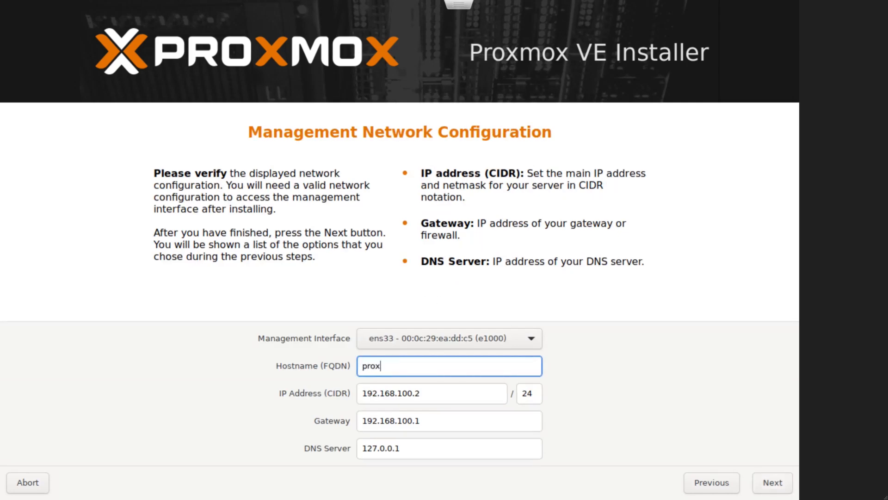
text(mox.)
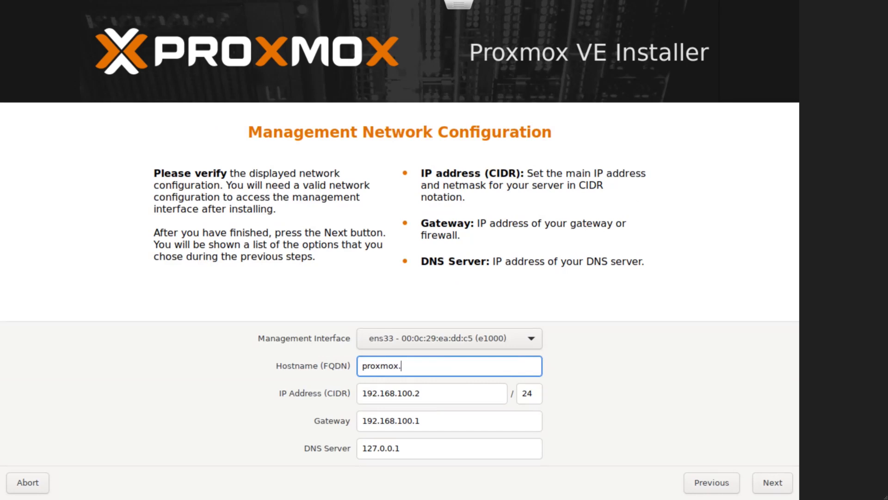
text(local)
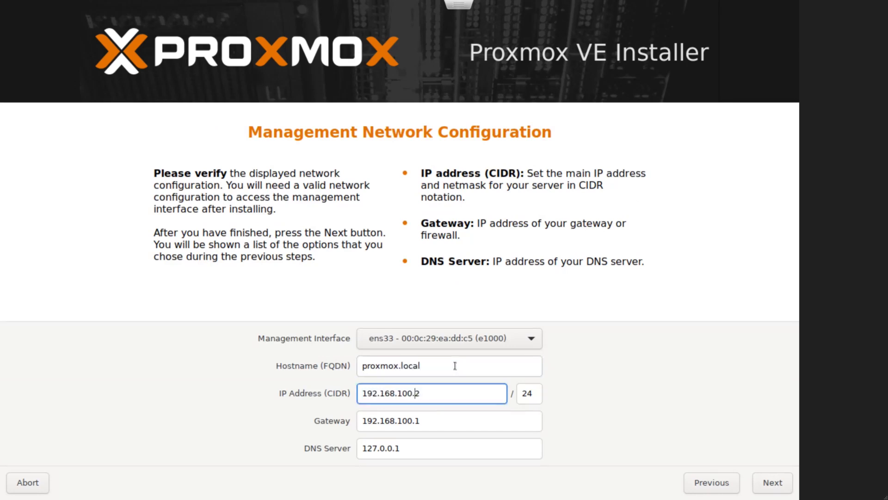
- Set IP 192.168.1.254/24, gateway 192.168.1.1, DNS 192.168.1.123 and choose the management interface
text(192.168.1.2)
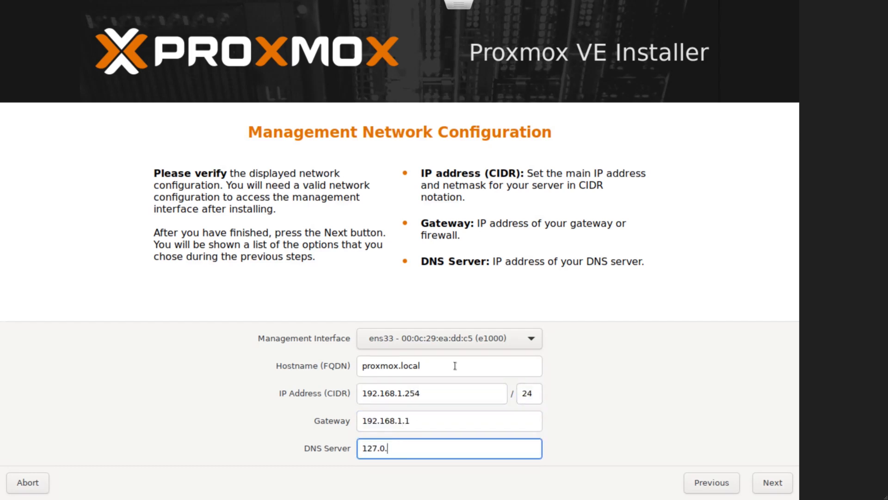
text(192.168)
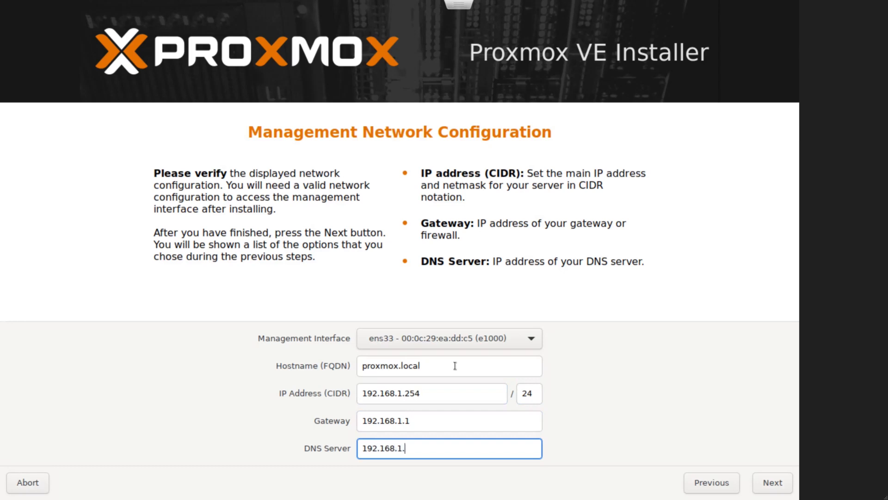
text(123)
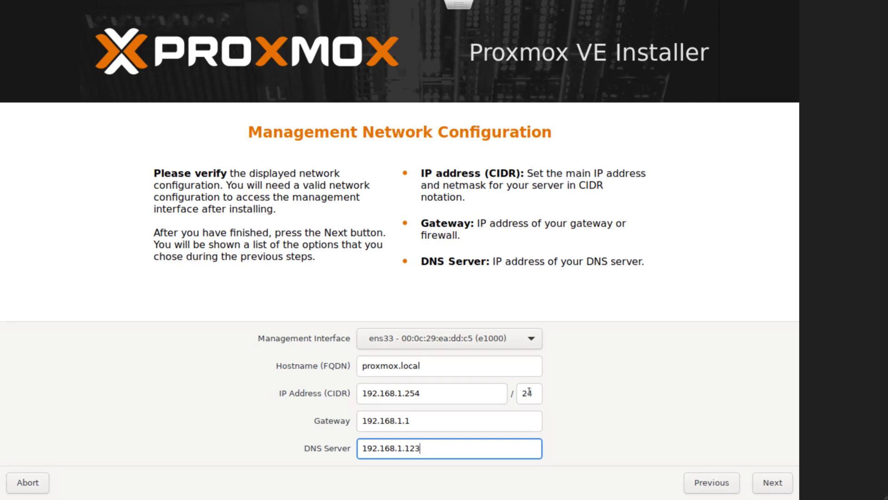
mouse_move(570, 349)
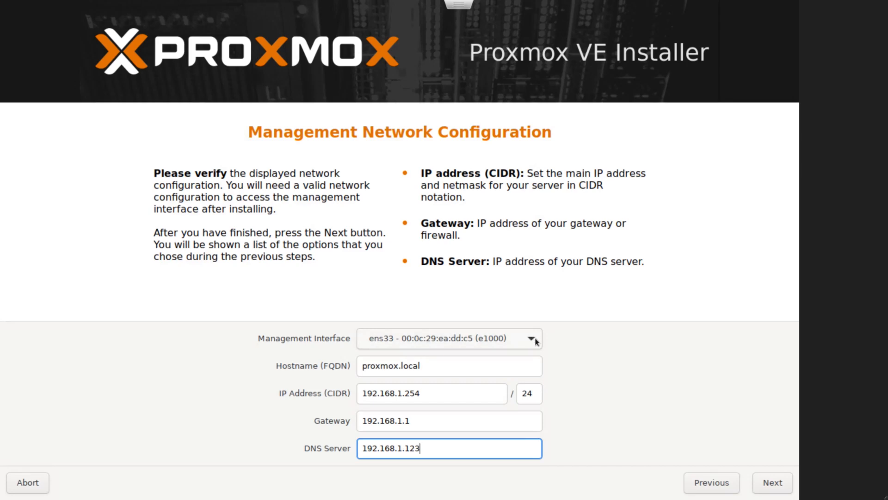
mouse_move(531, 344)
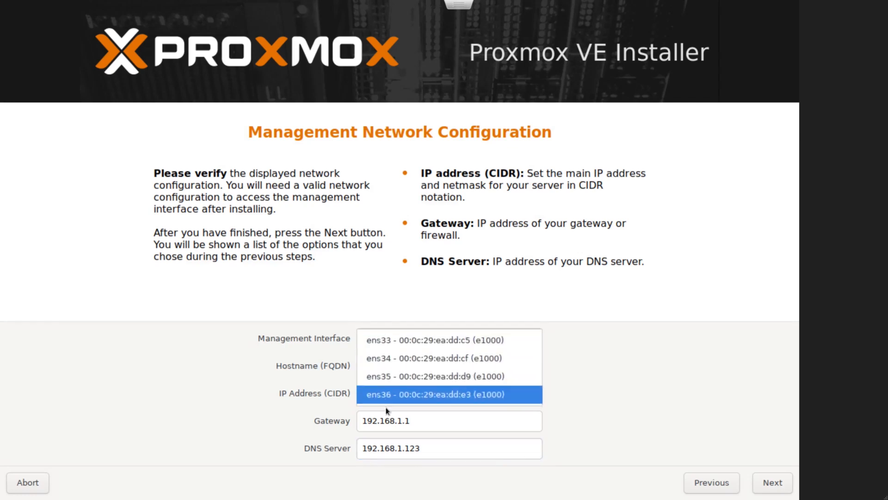
click(448, 340)
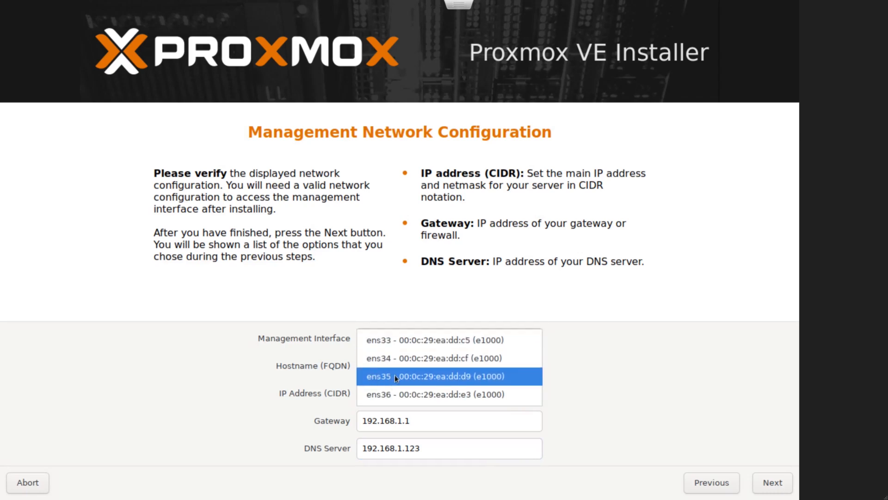
click(434, 340)
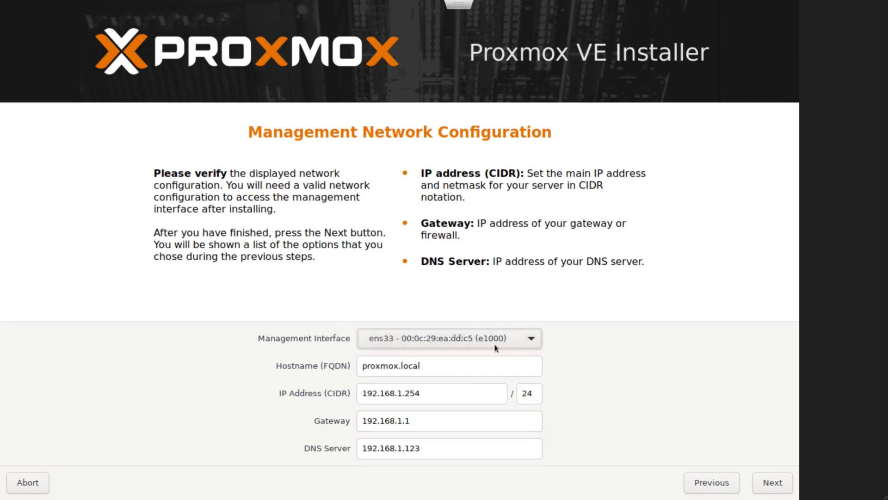
- Confirm the settings summary and start the installation
click(772, 482)
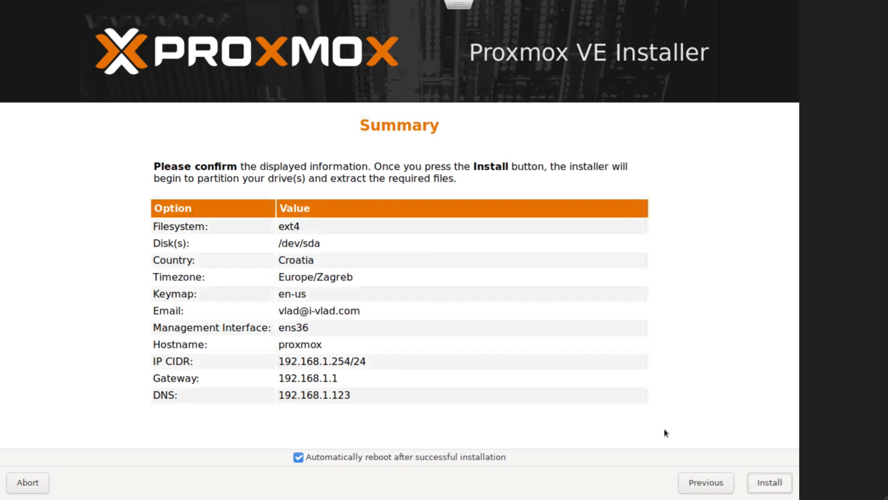
click(769, 482)
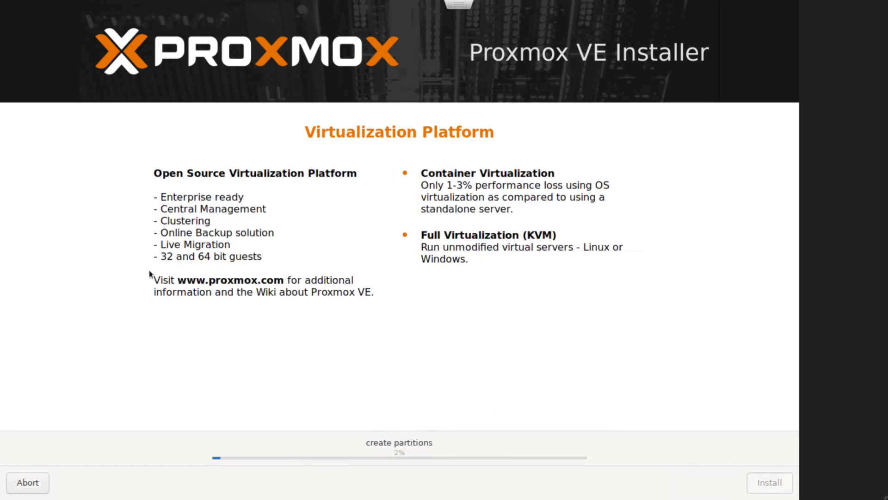
mouse_move(151, 274)
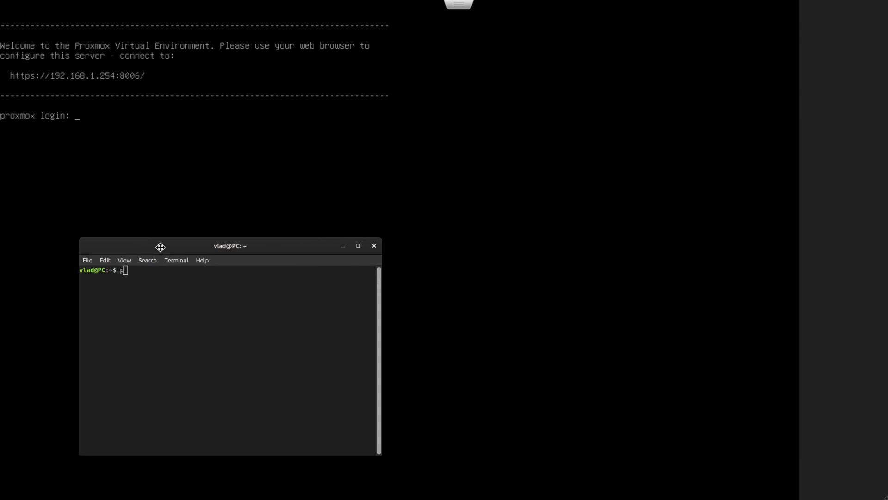
- Start a ping to 192.168.1.254 from the PC and log in as root on the Proxmox console
text(int)
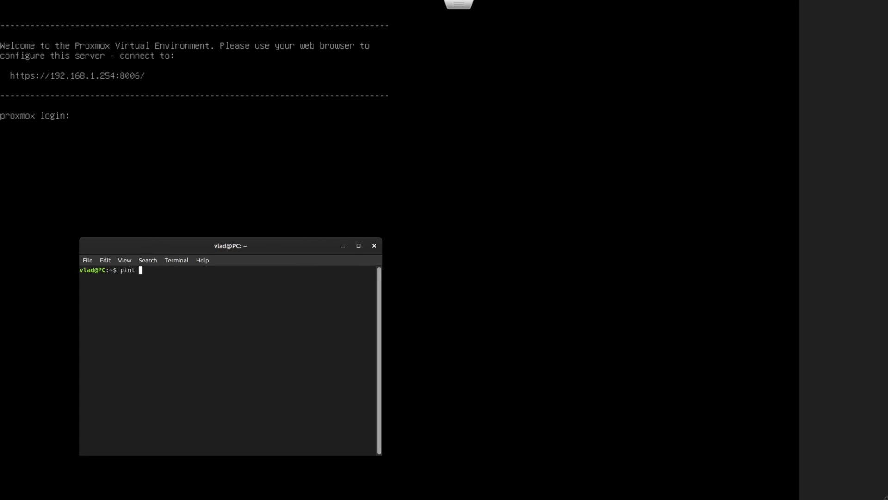
text(ing 192.168.1.)
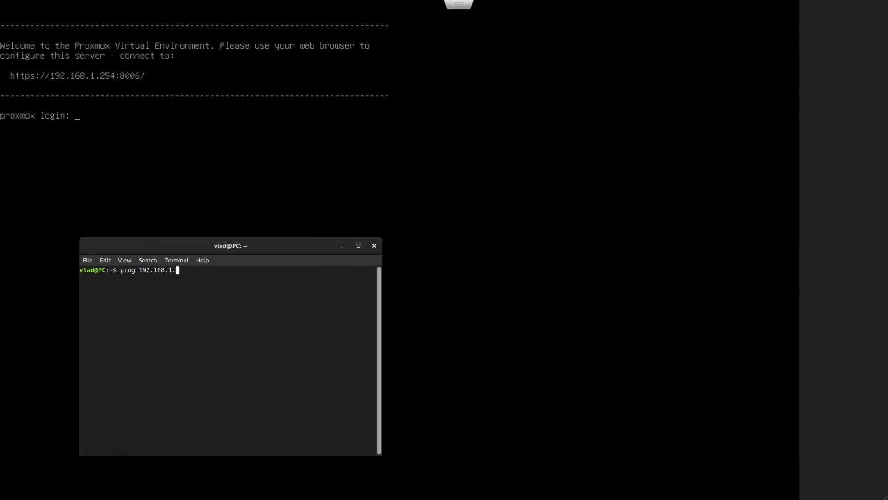
text(254)
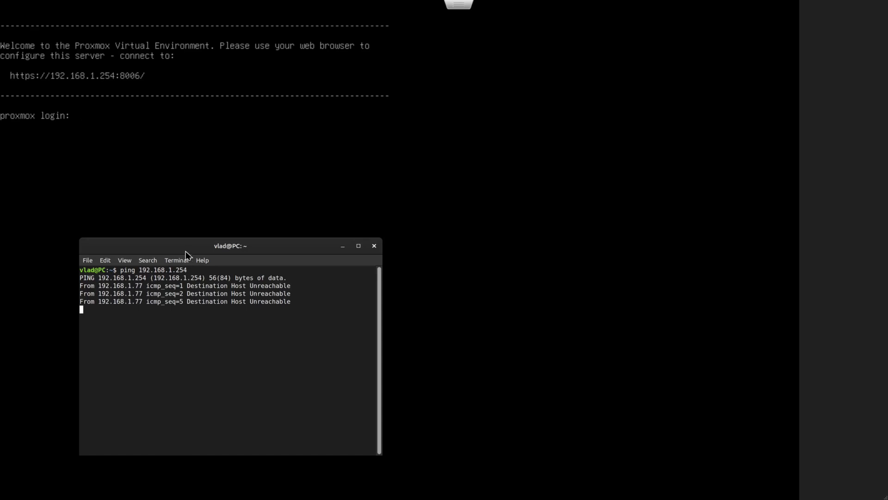
click(373, 246)
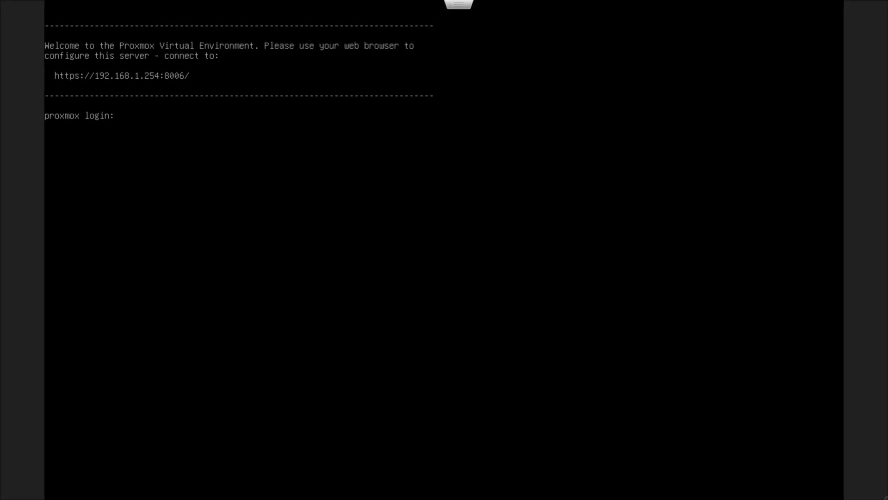
text(root)
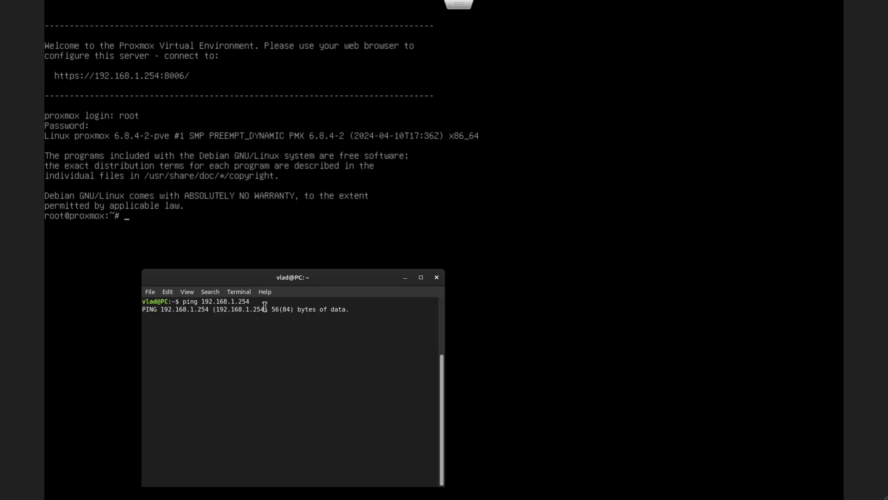
- Stop the failing ping with Ctrl+C and return to the Proxmox console
drag(293, 276, 610, 175)
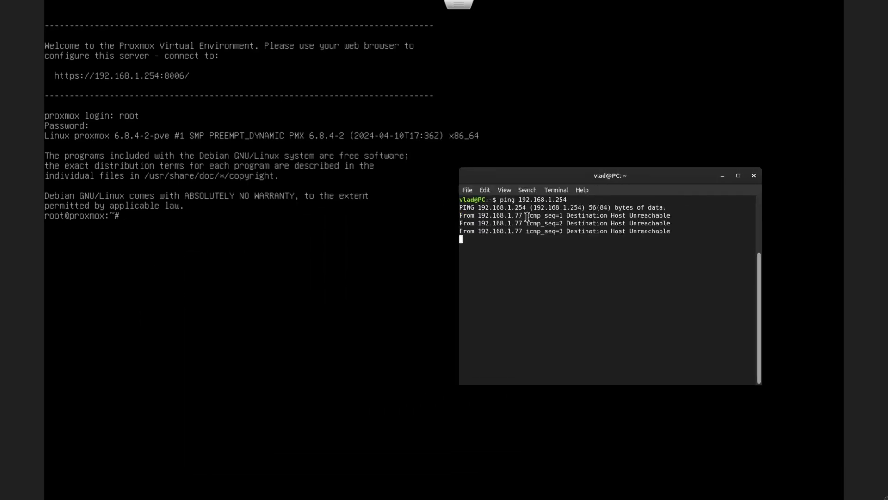
key(ctrl+c)
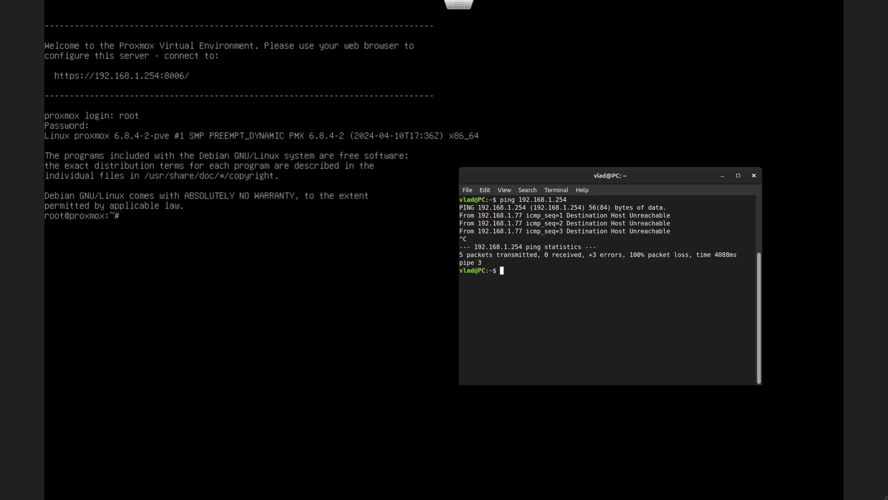
click(753, 175)
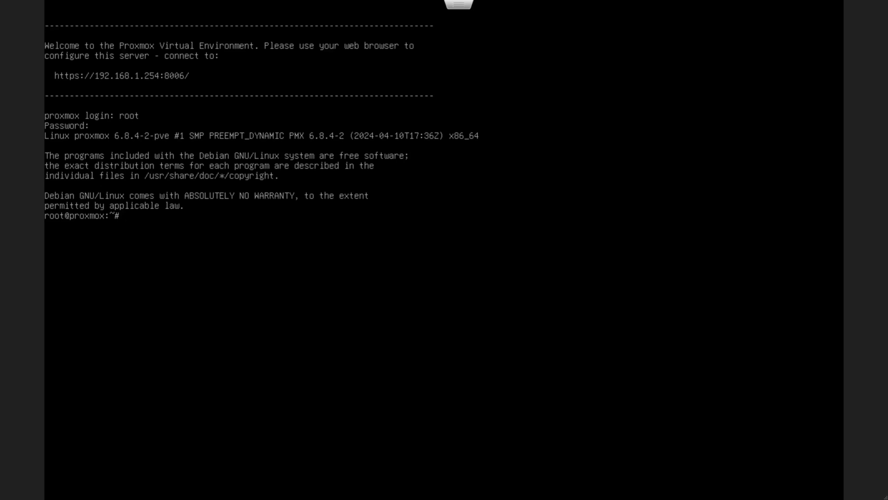
- List interfaces with ip a and open /etc/network/interfaces in nano
text(ip a)
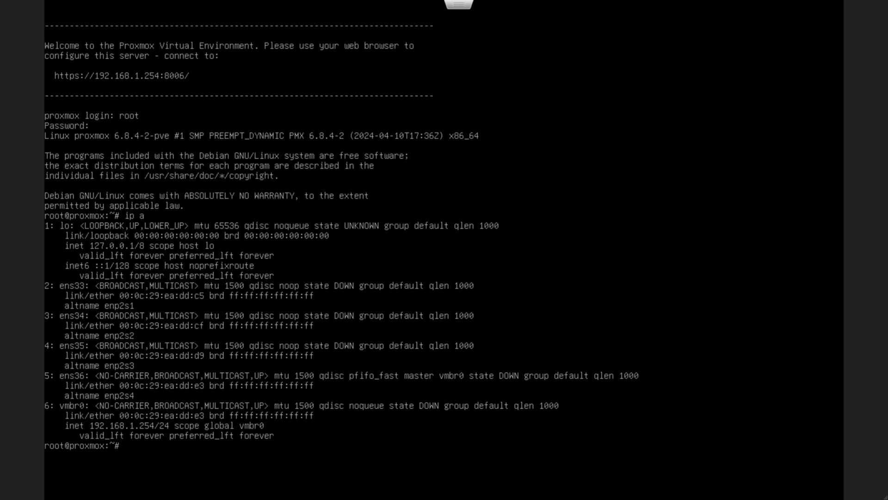
text(nano)
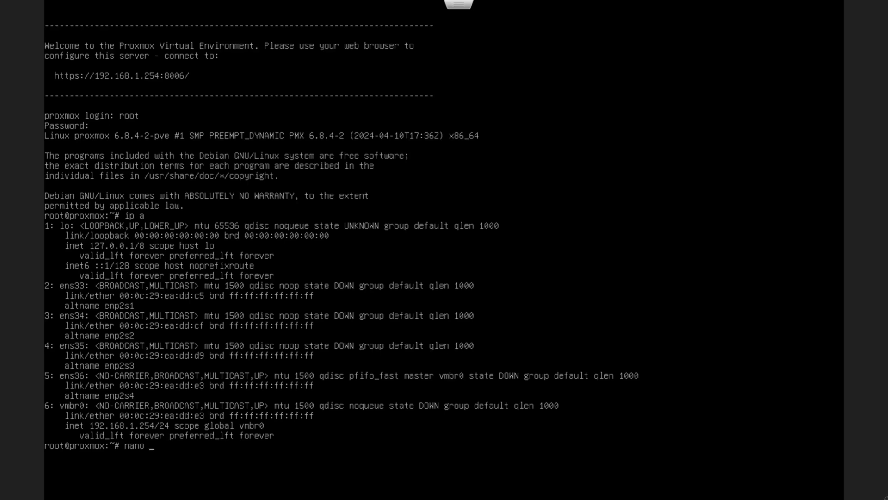
text(/etc/)
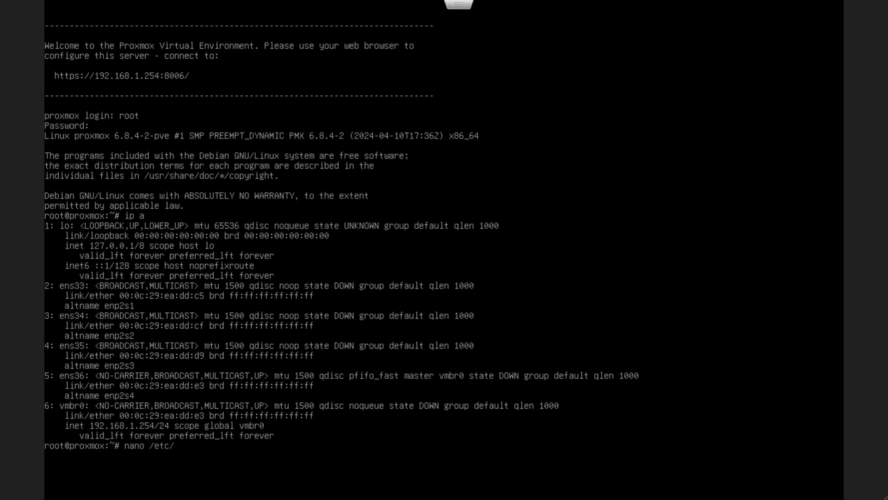
text(netwo)
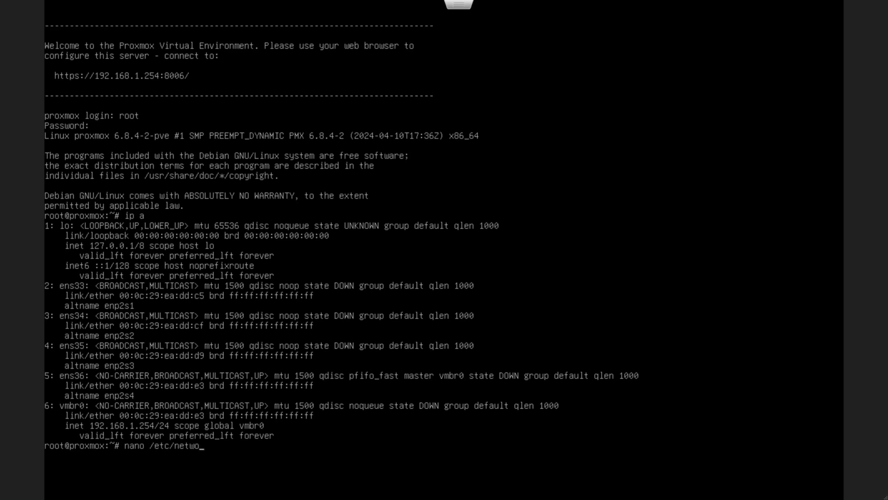
text(rk/int)
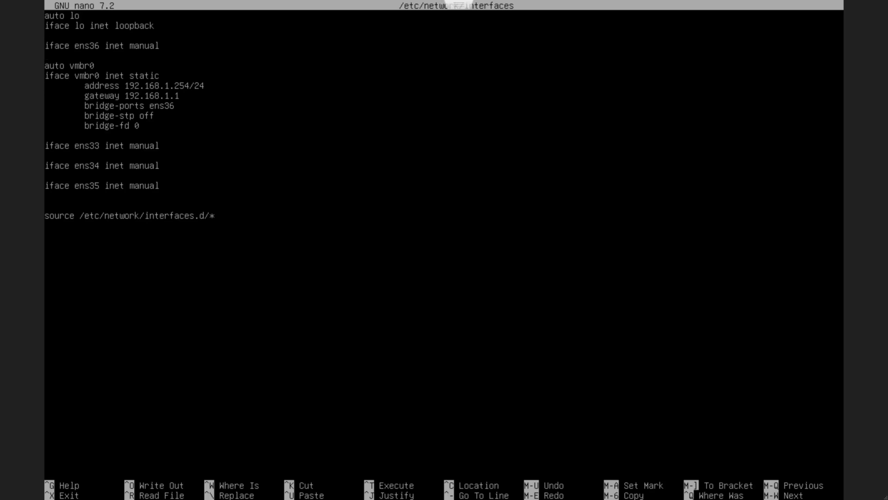
- Change vmbr0's bridge-ports from ens36 to ens33, save the file and exit nano
key(Backspace)
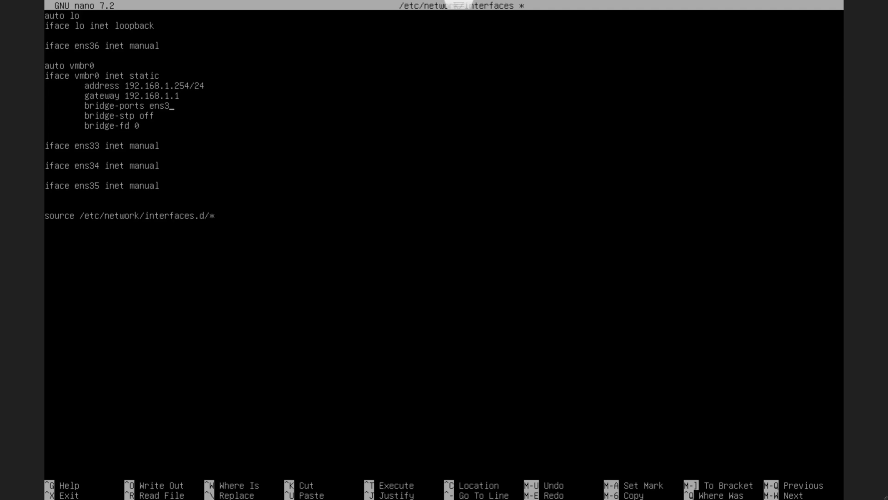
text(3)
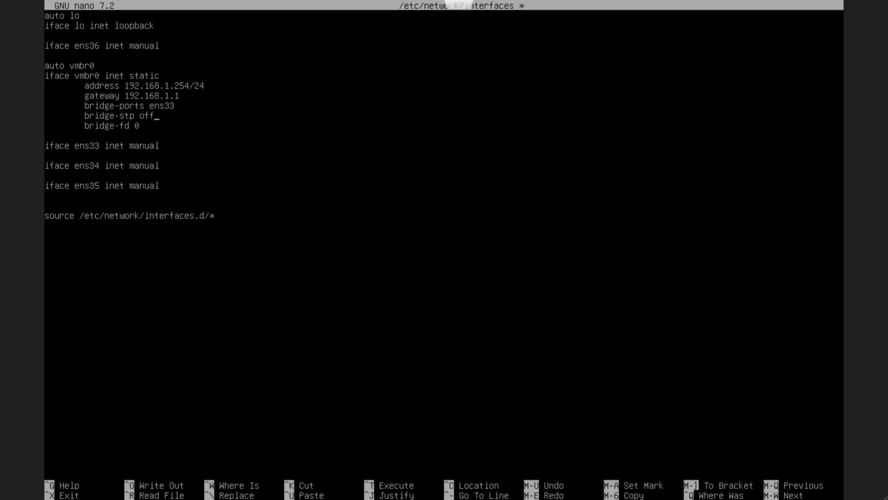
mouse_move(41, 105)
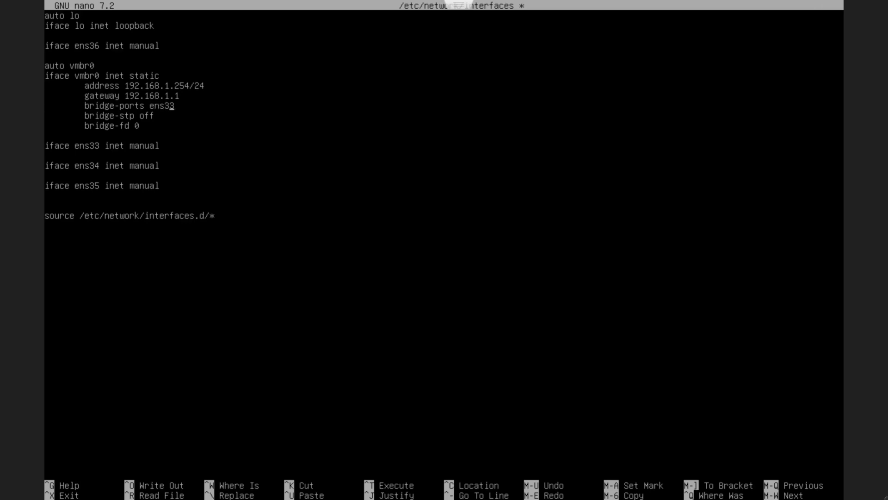
key(ctrl+o)
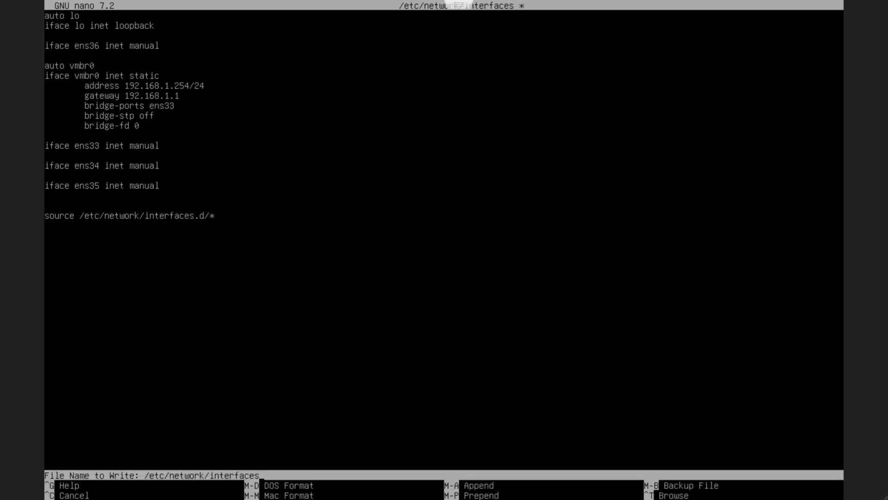
key(Enter)
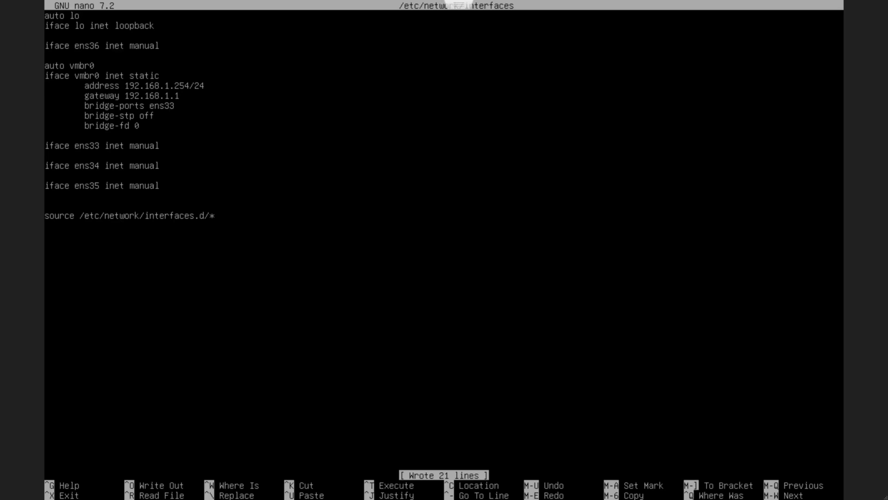
key(ctrl+x)
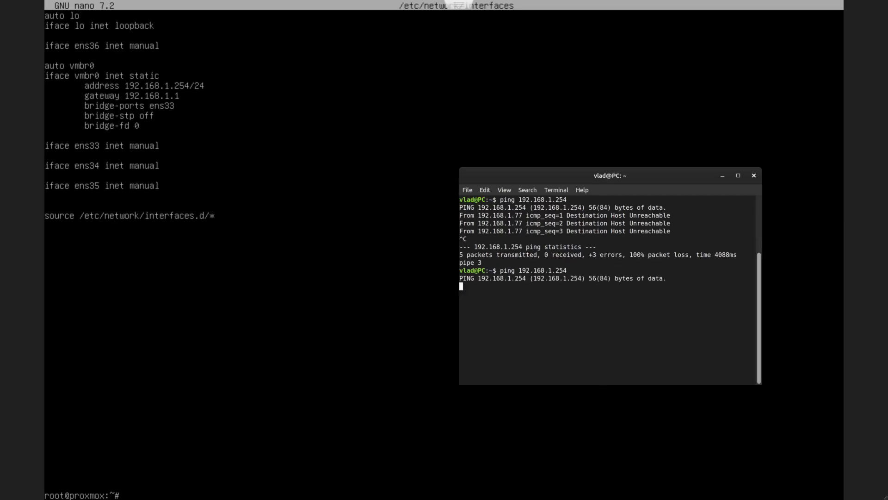
- Run service networking restart and watch the ping to 192.168.1.254 get replies
click(753, 175)
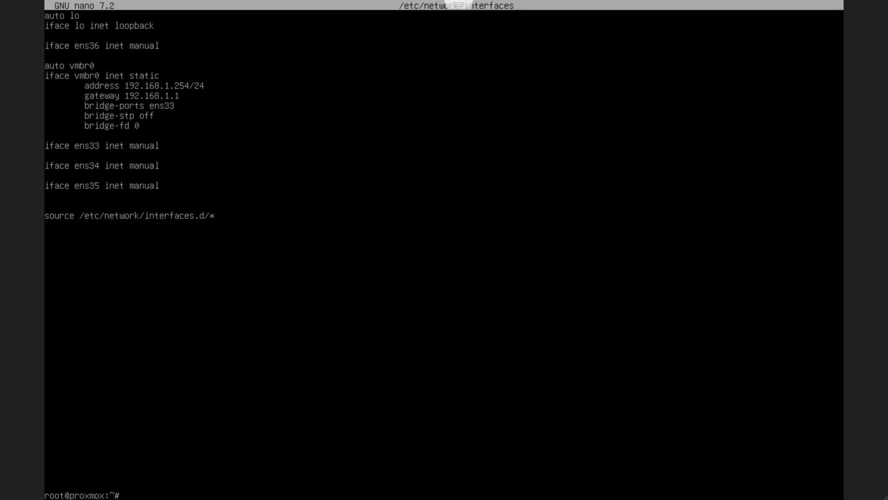
text(service n)
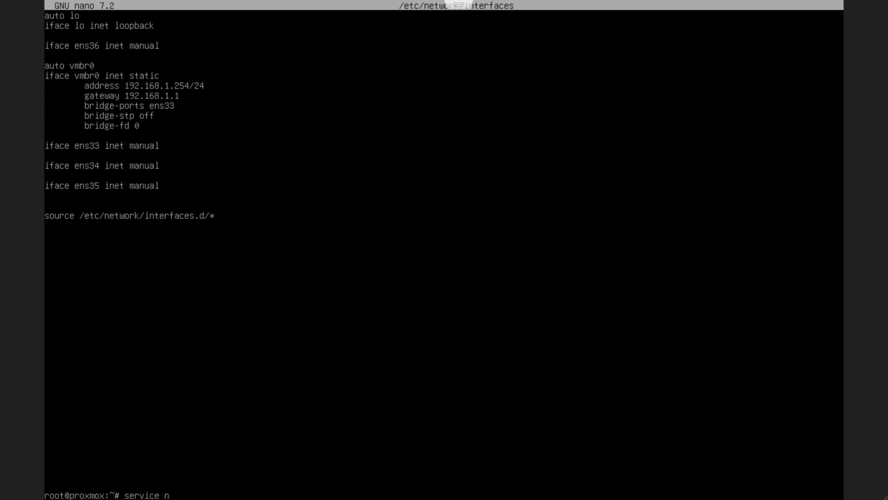
text(etworking)
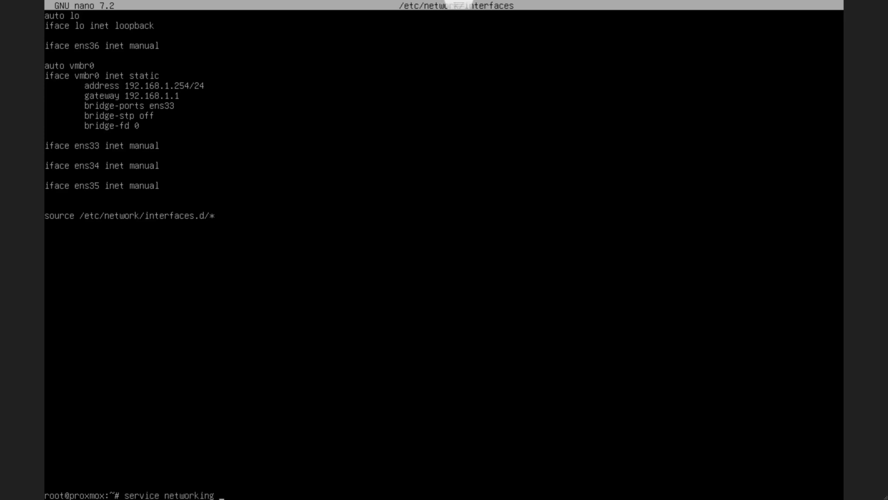
text(RE)
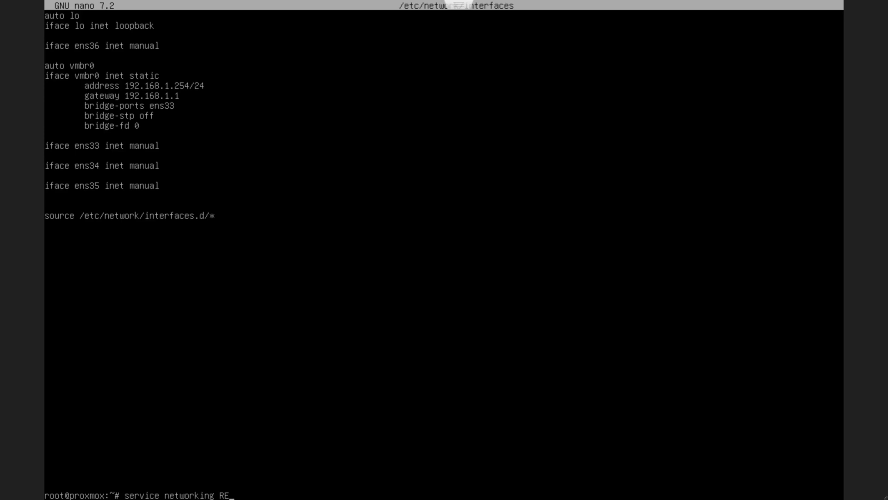
text(restart)
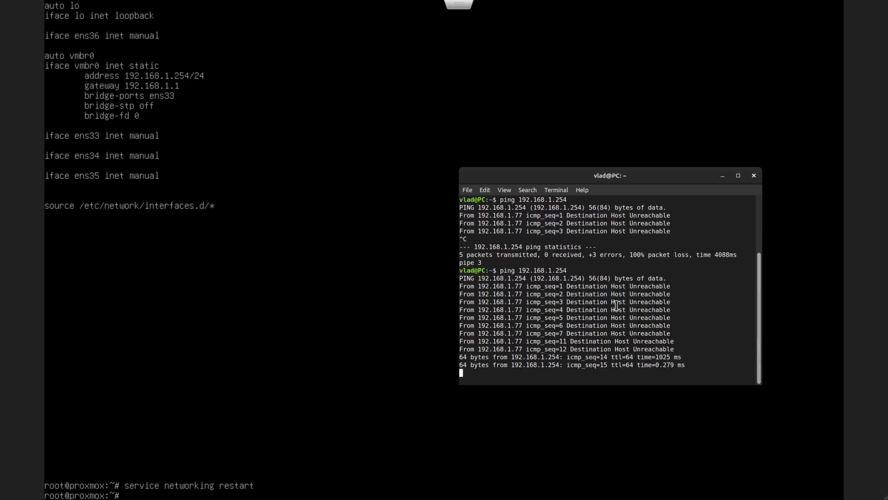
drag(609, 175, 428, 92)
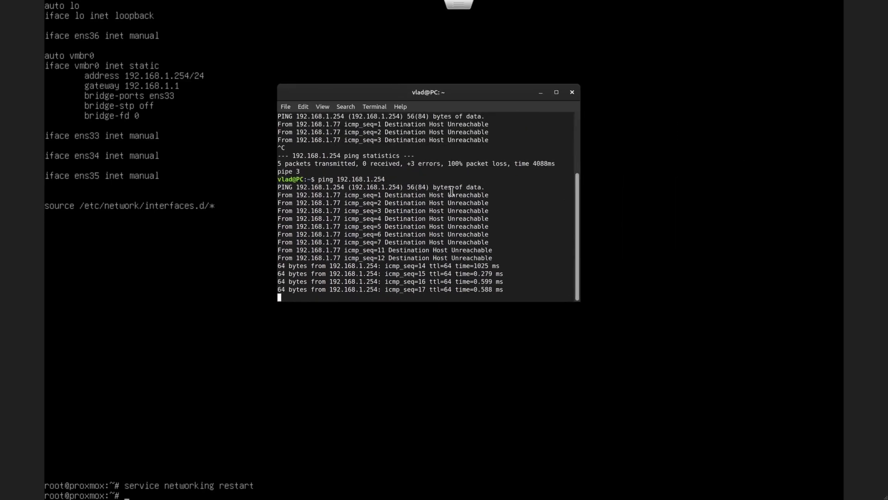